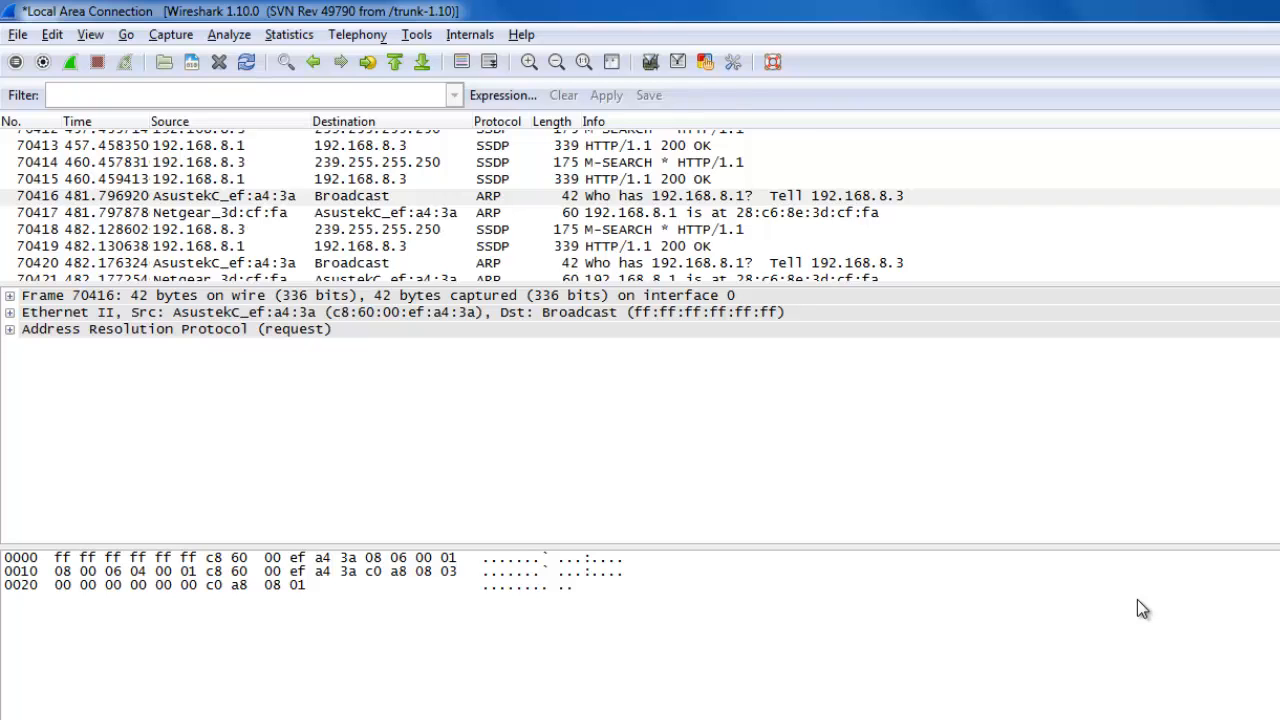
mouse_move(1129, 615)
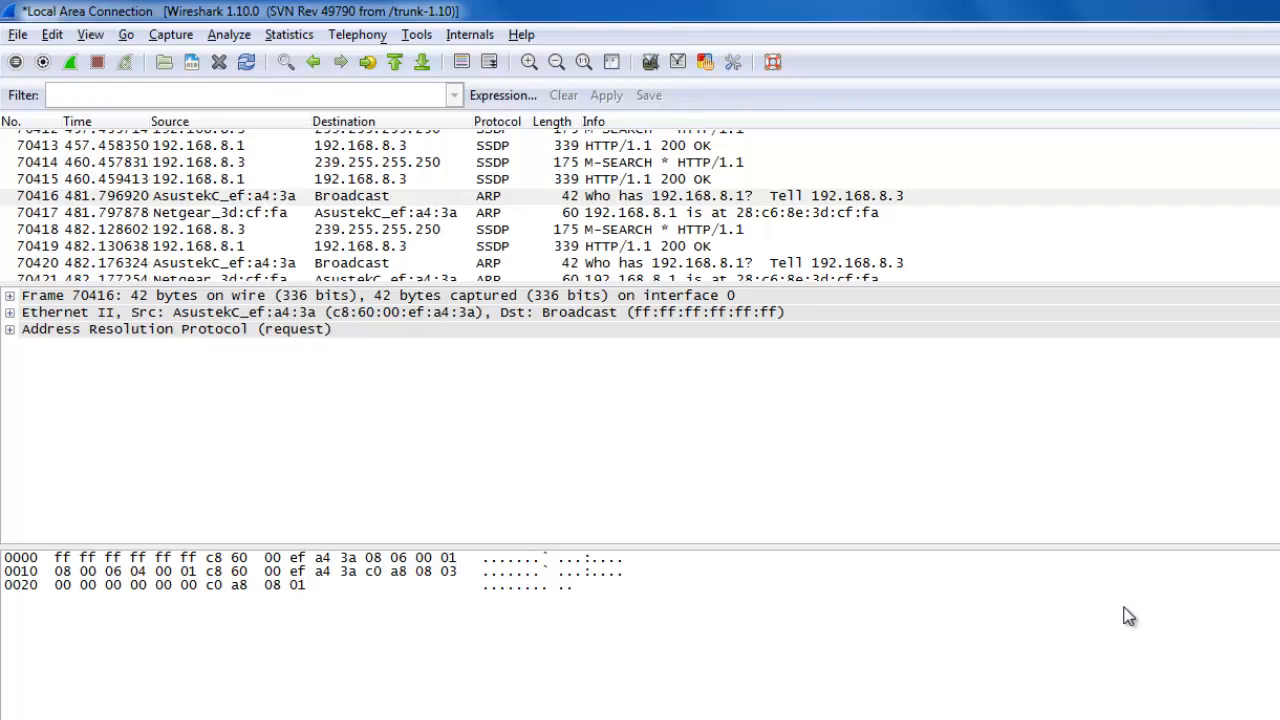
mouse_move(1143, 651)
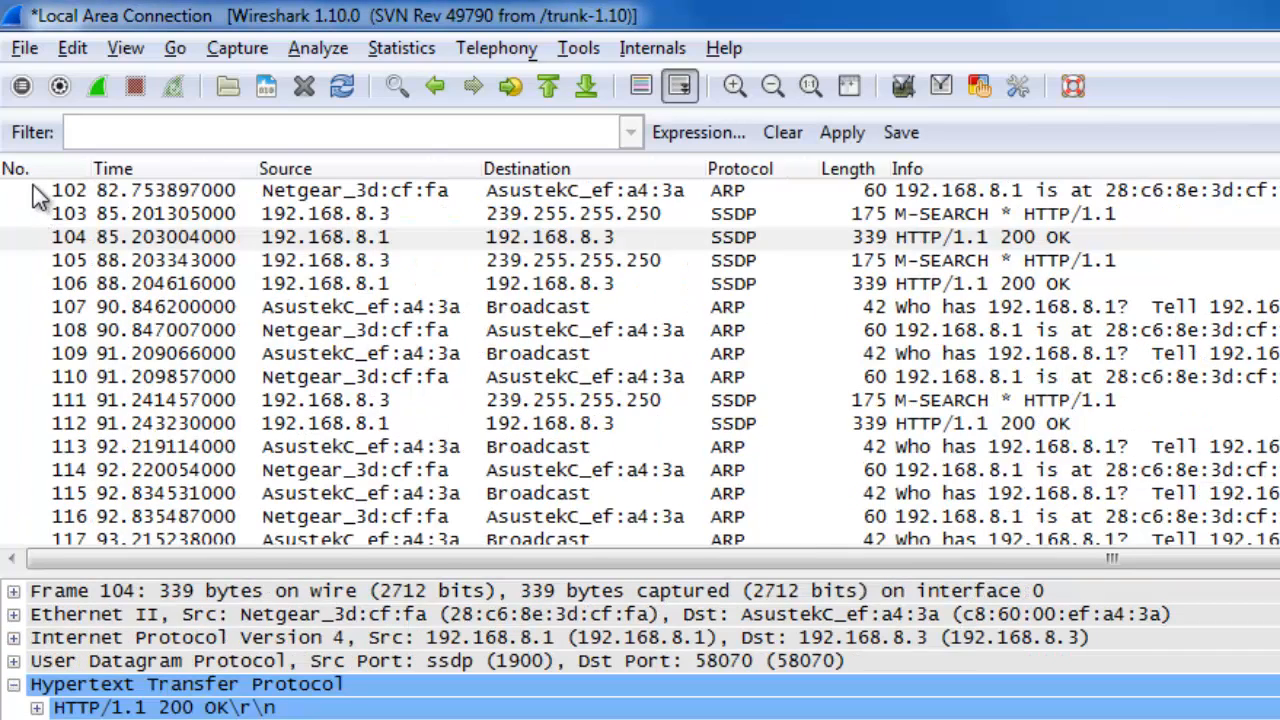
- Select the ARP reply frame 108 to show its Frame, Ethernet II and ARP details
left_click(285, 168)
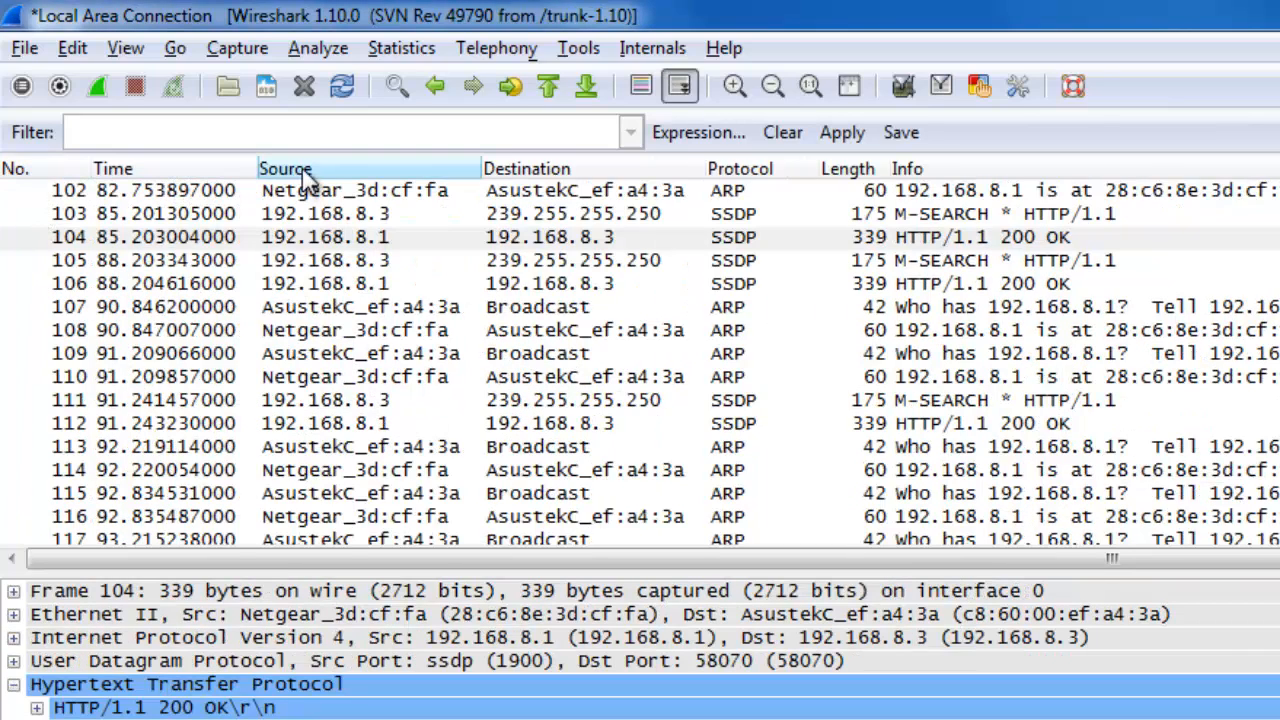
left_click(527, 168)
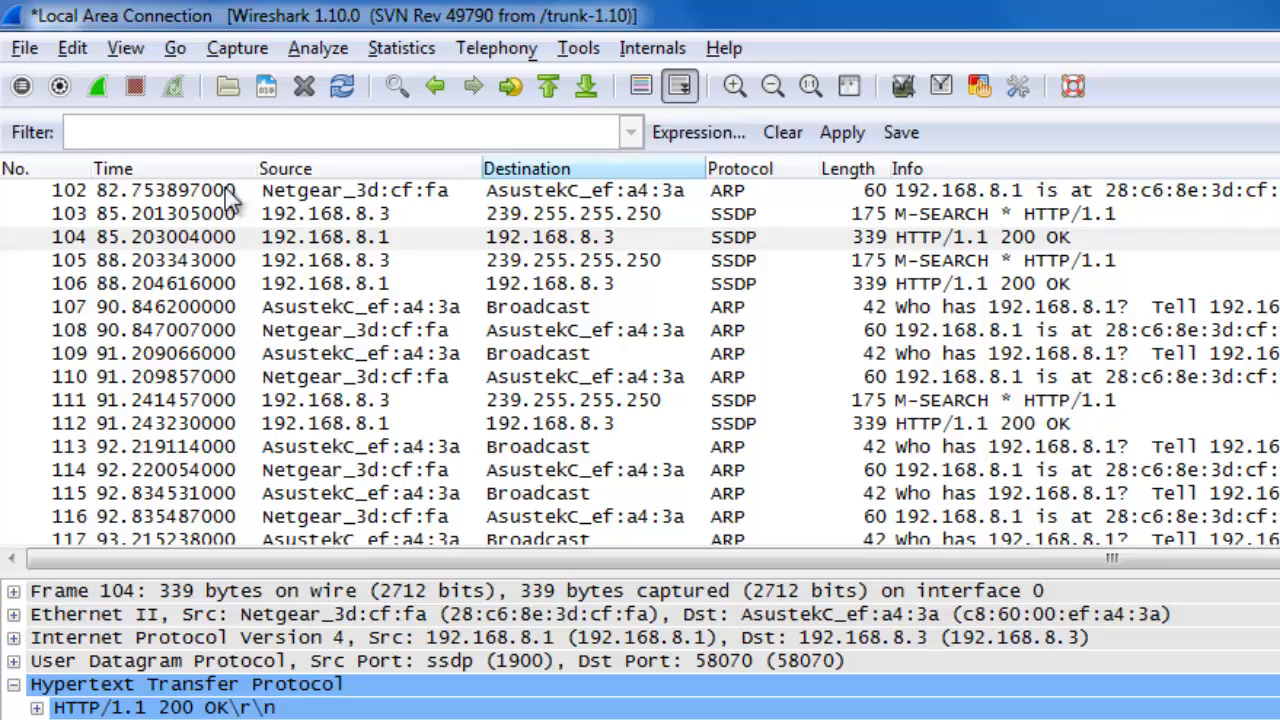
mouse_move(80, 335)
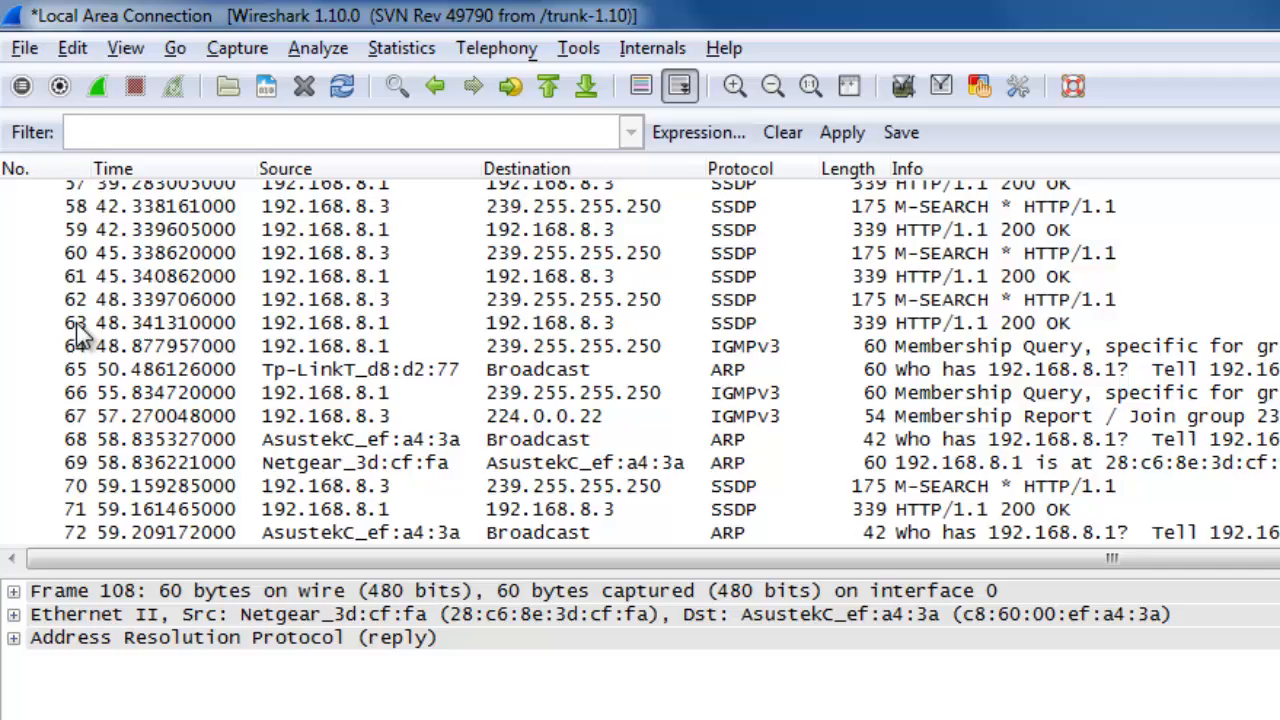
scroll("up", 3)
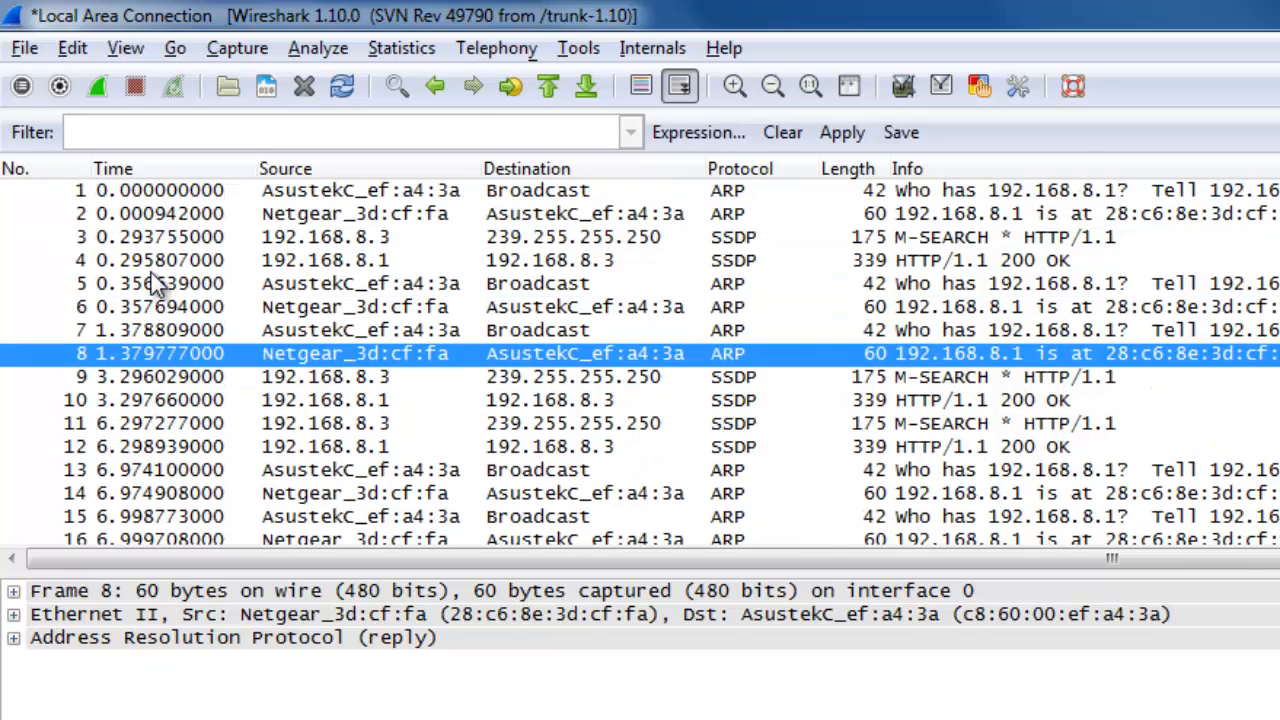
mouse_move(290, 200)
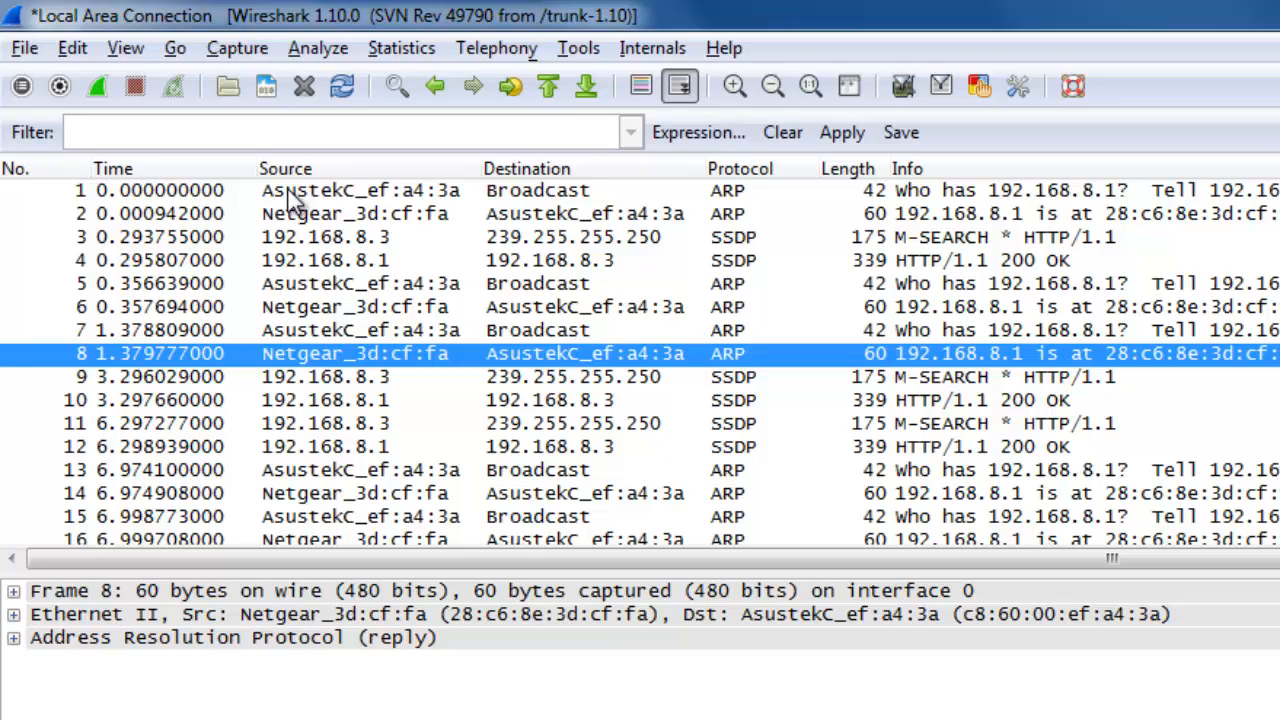
mouse_move(298, 225)
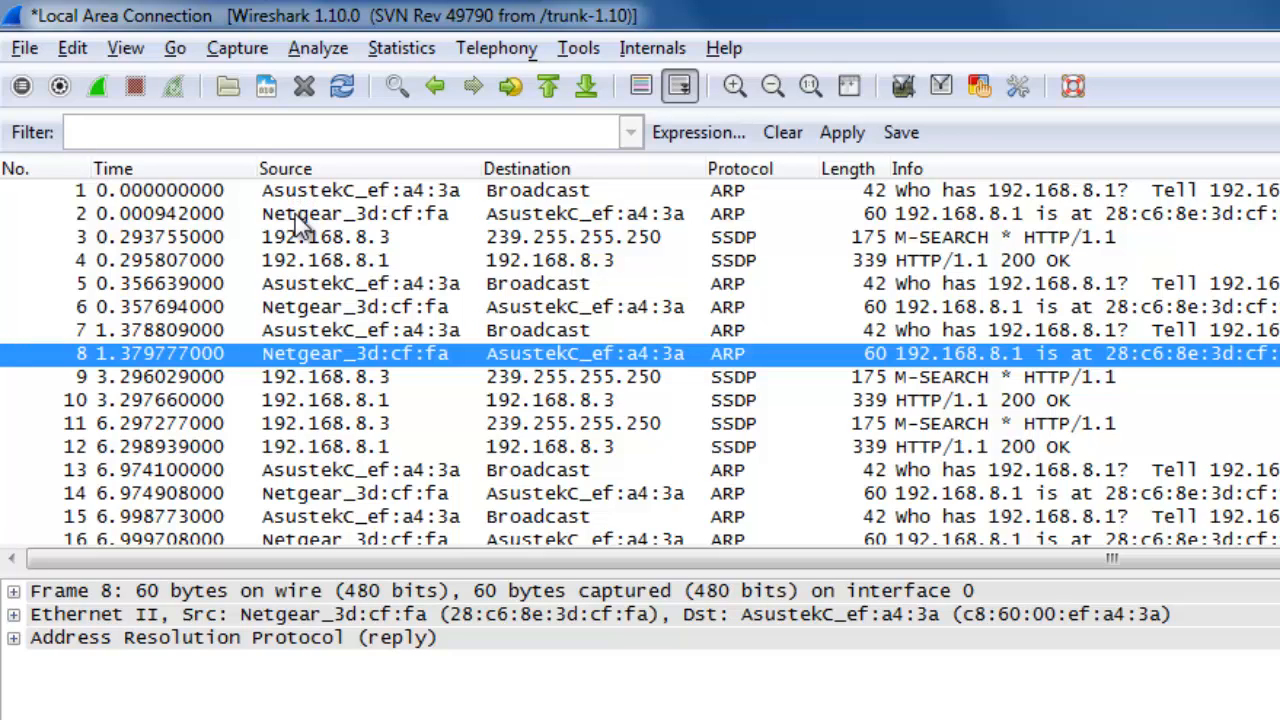
mouse_move(335, 227)
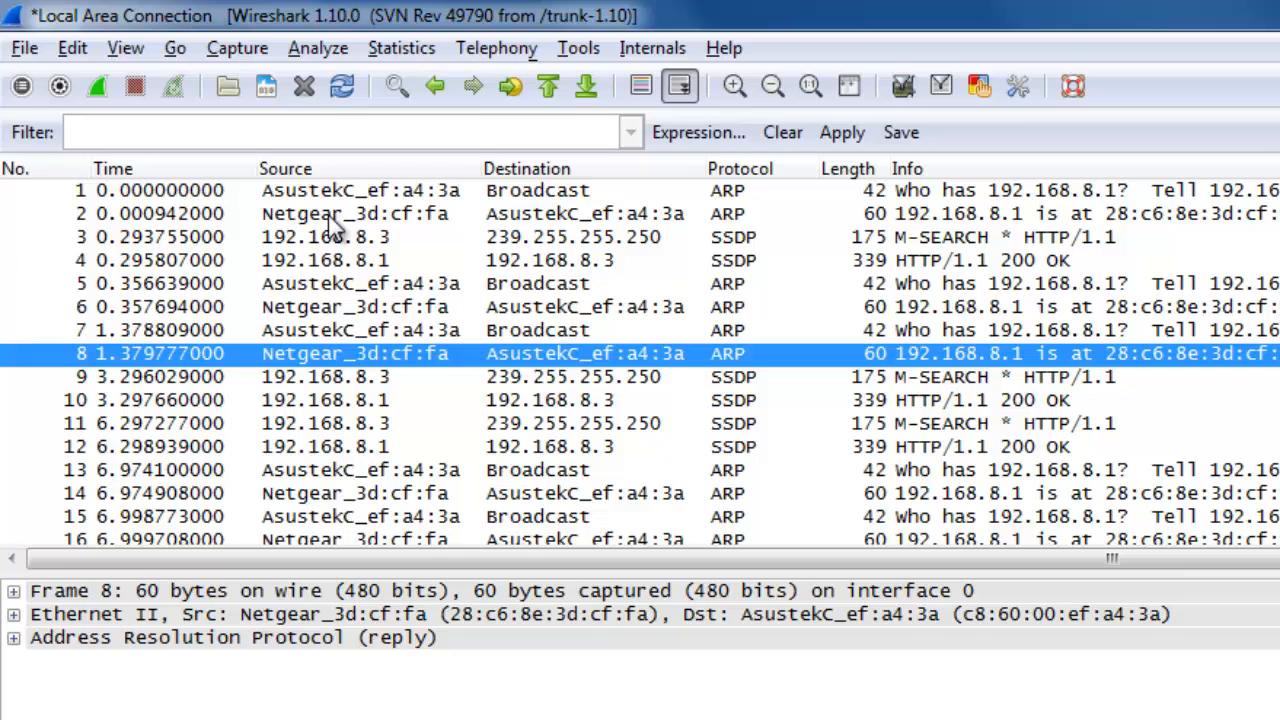
mouse_move(610, 240)
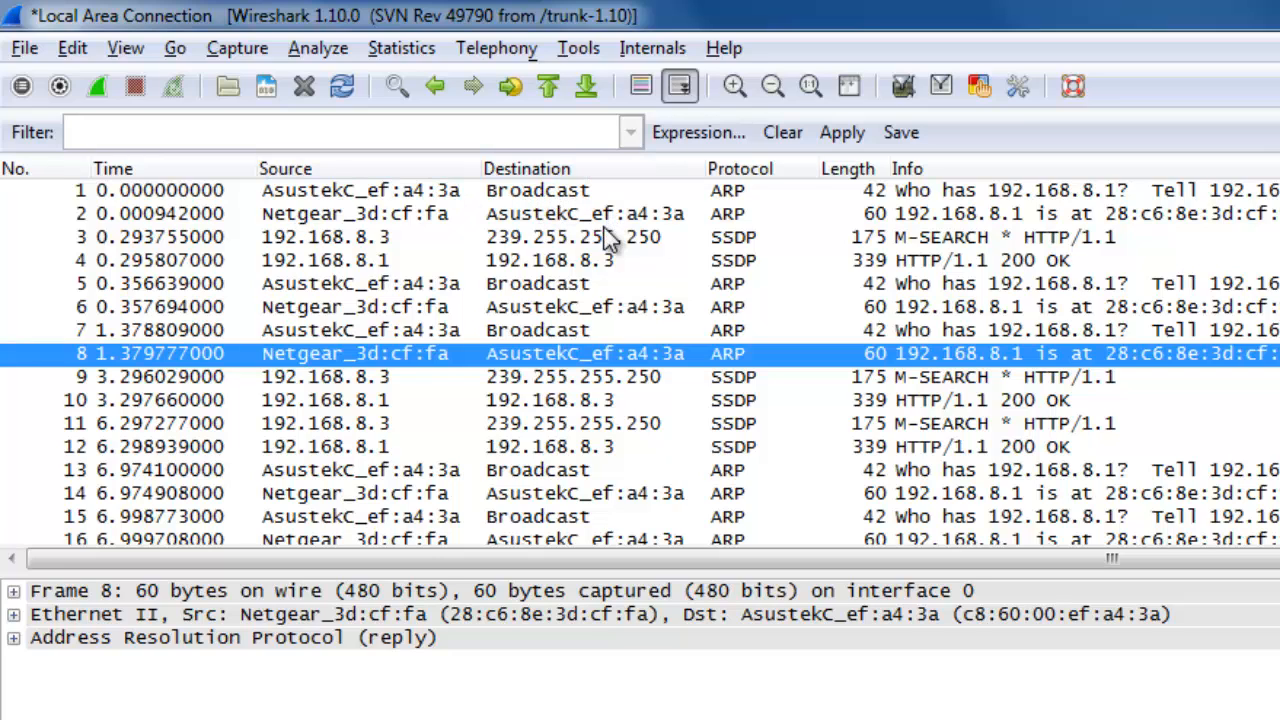
mouse_move(715, 255)
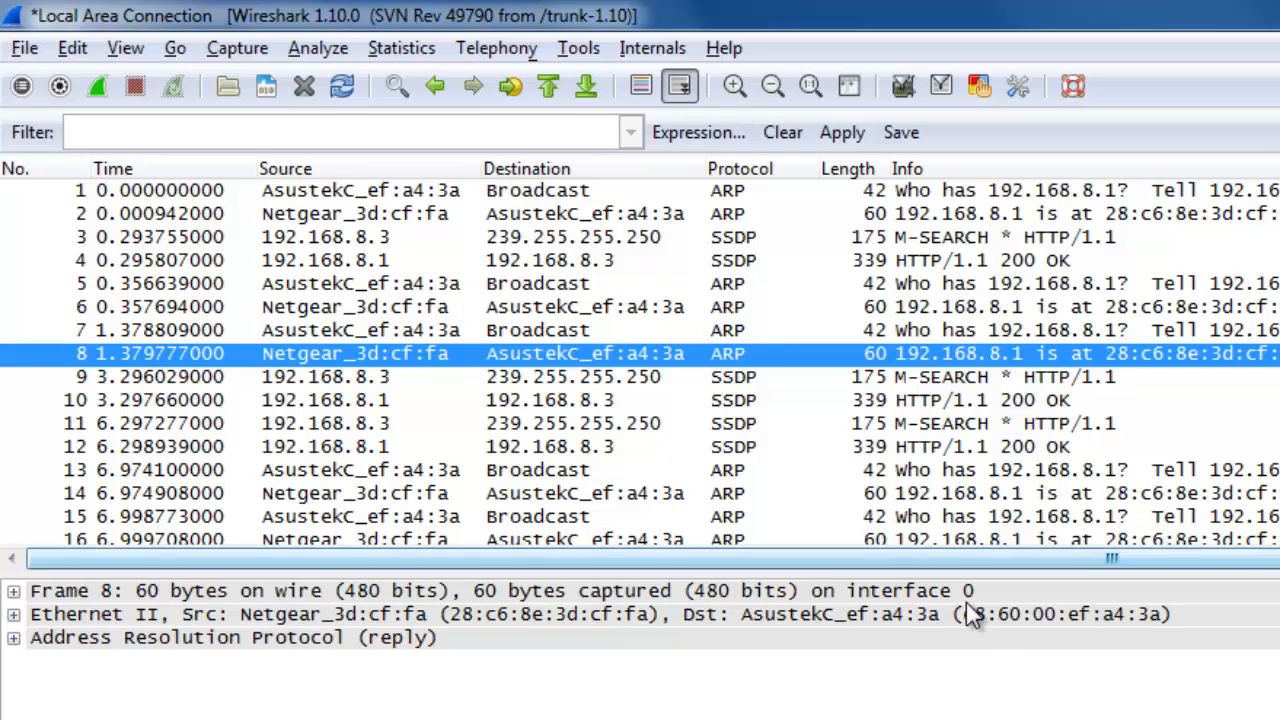
mouse_move(740, 245)
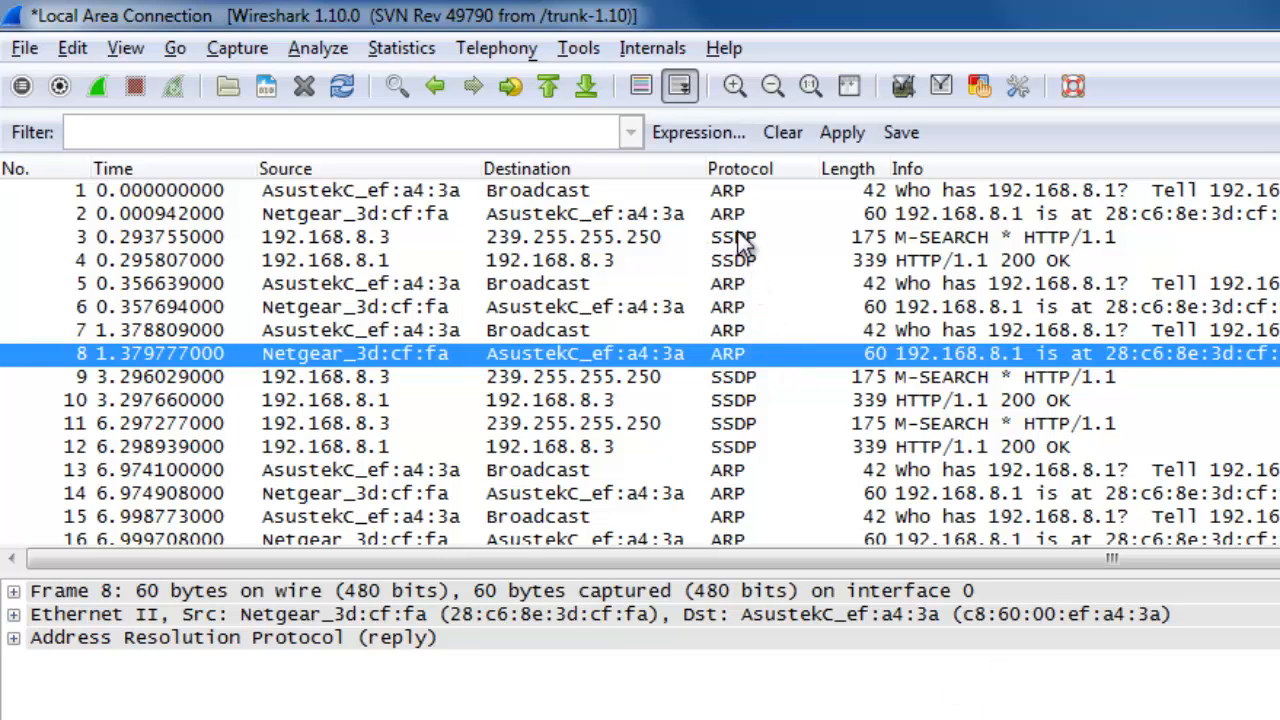
mouse_move(742, 330)
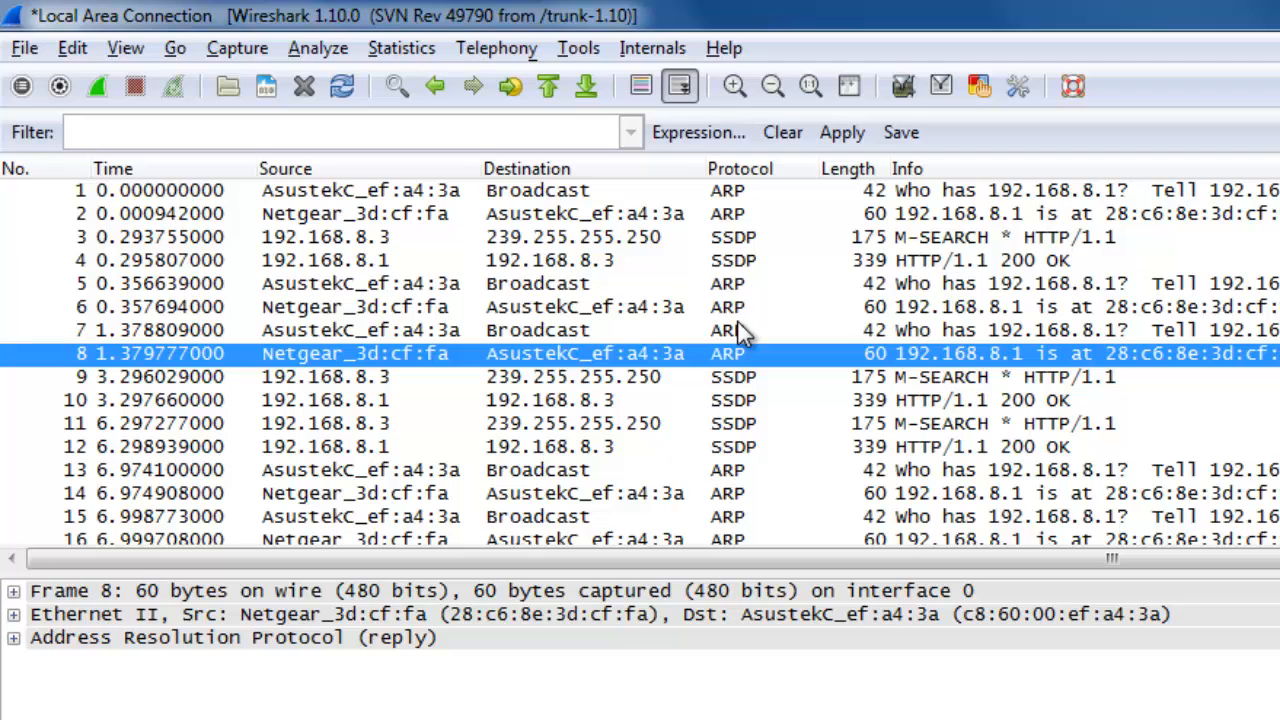
mouse_move(748, 270)
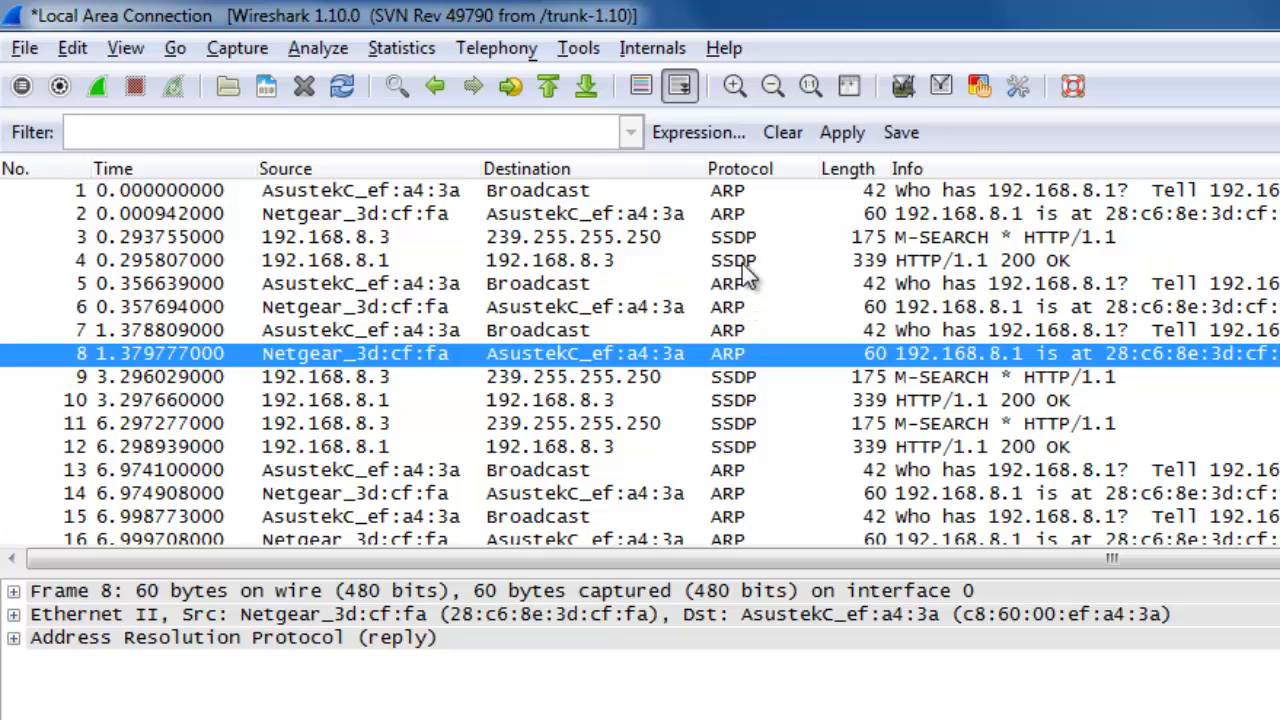
mouse_move(808, 205)
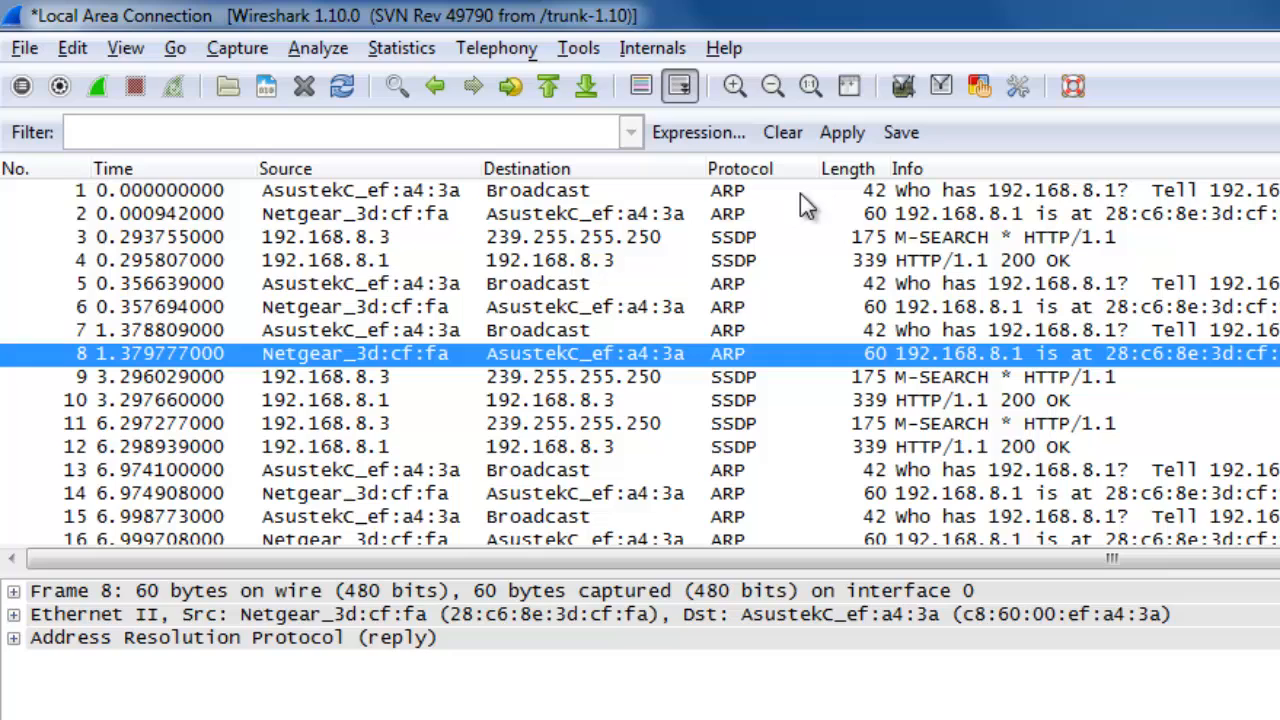
mouse_move(865, 197)
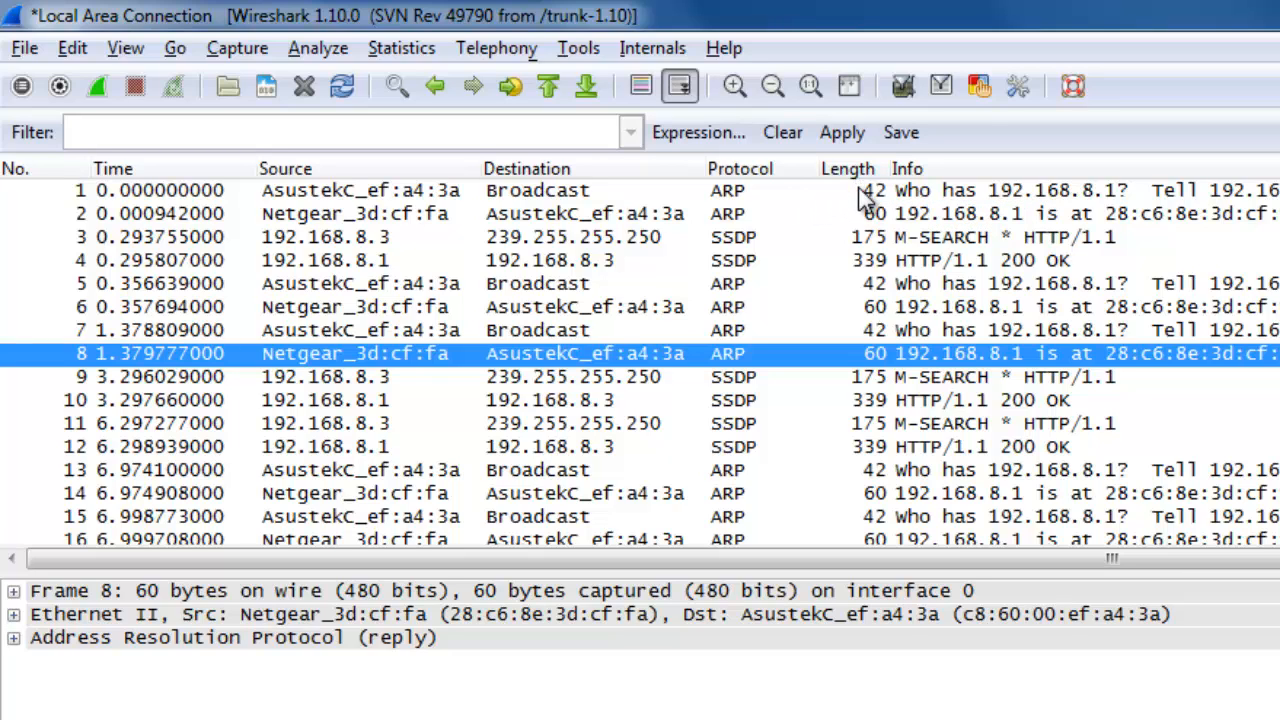
left_click(870, 190)
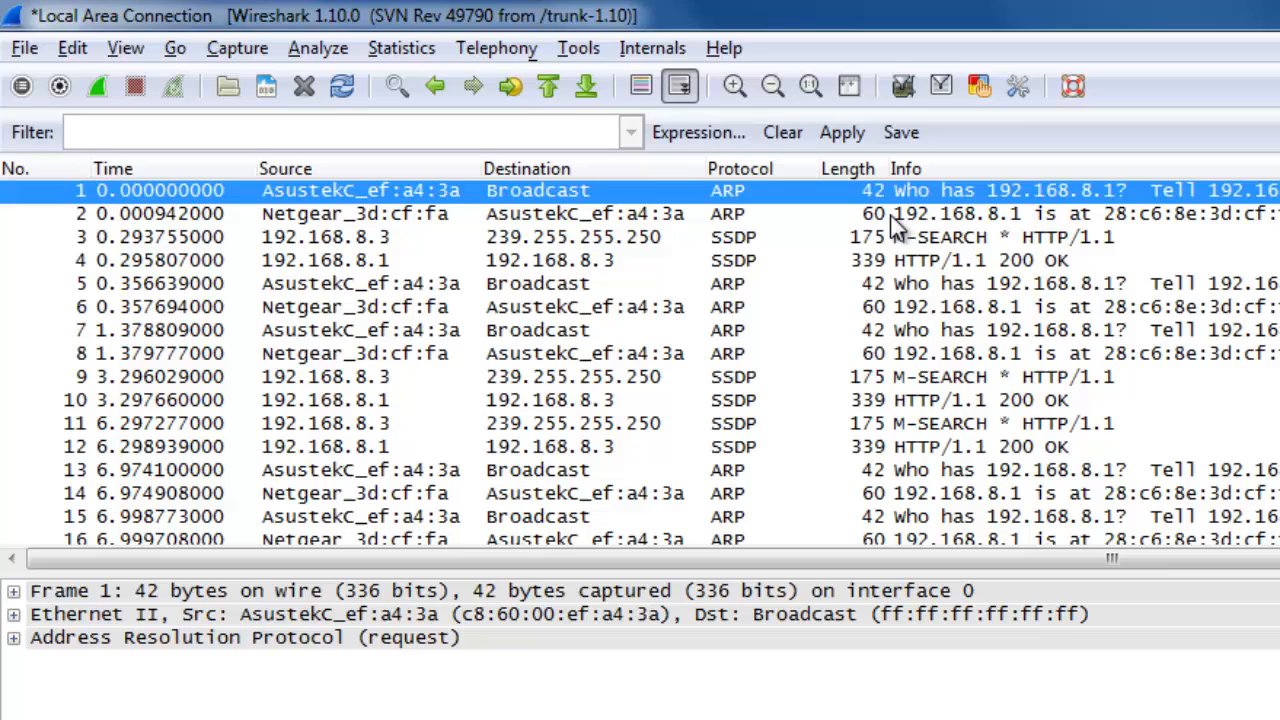
mouse_move(880, 265)
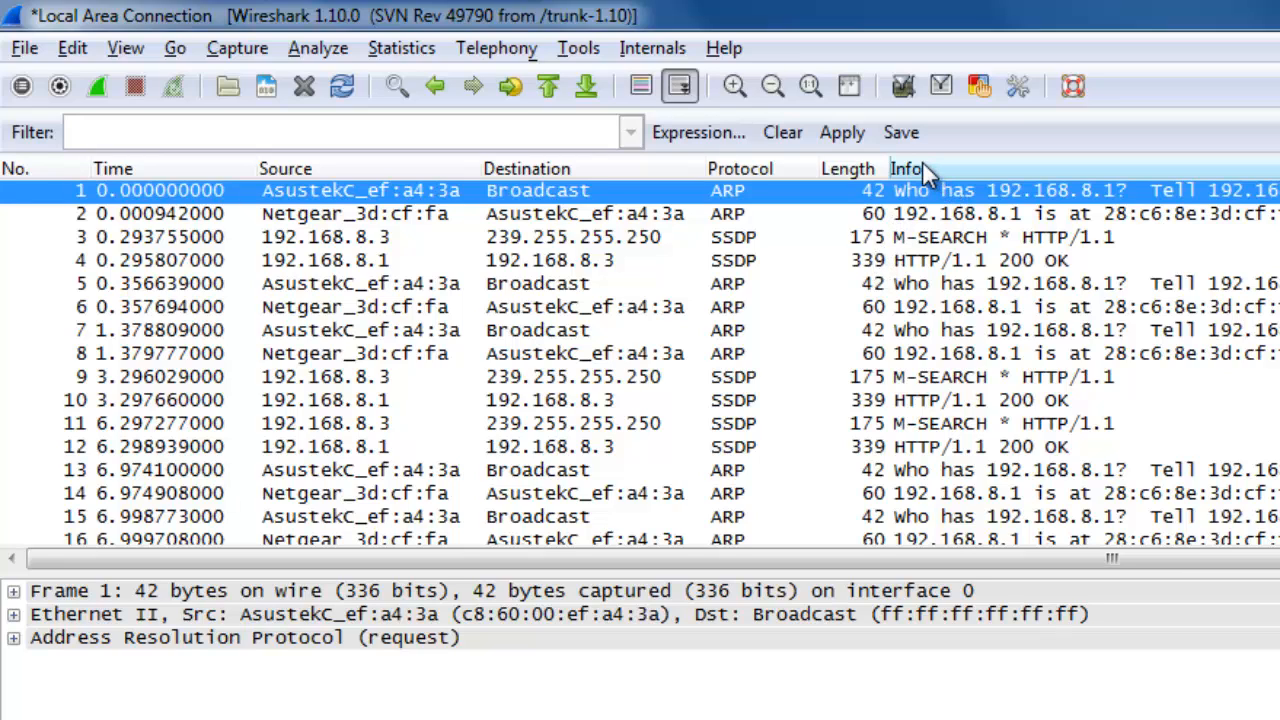
mouse_move(940, 230)
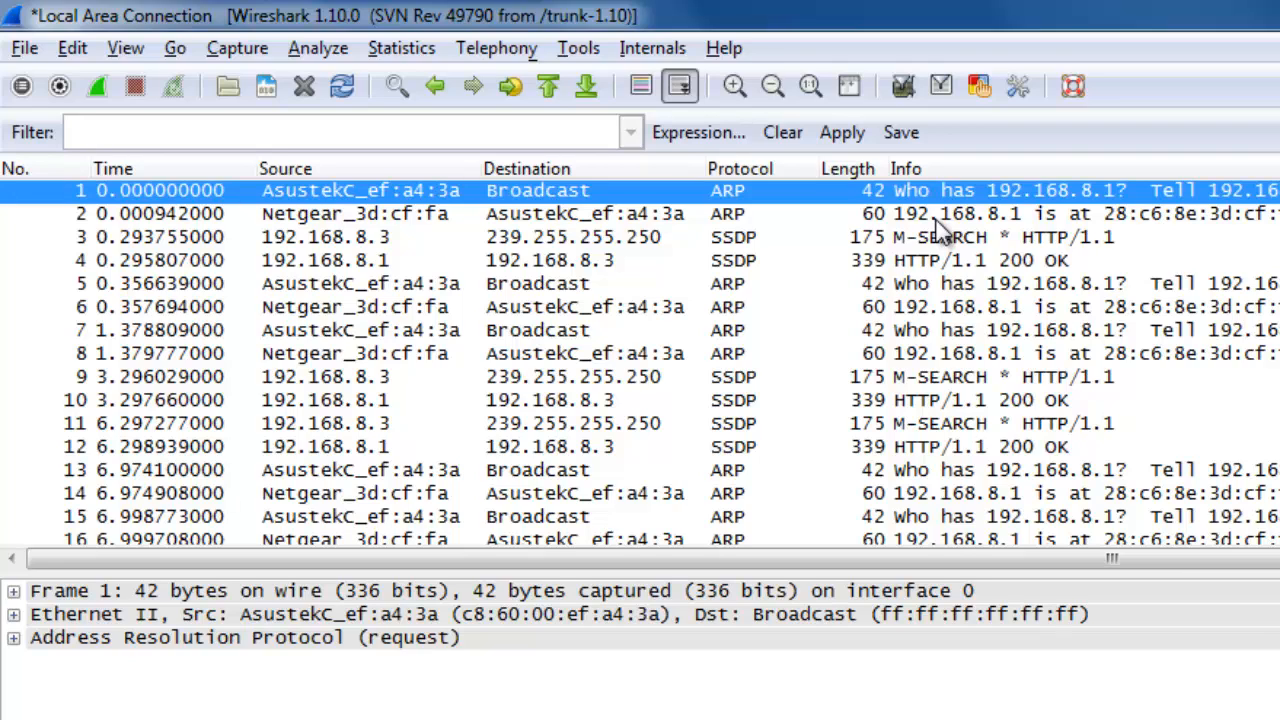
mouse_move(940, 235)
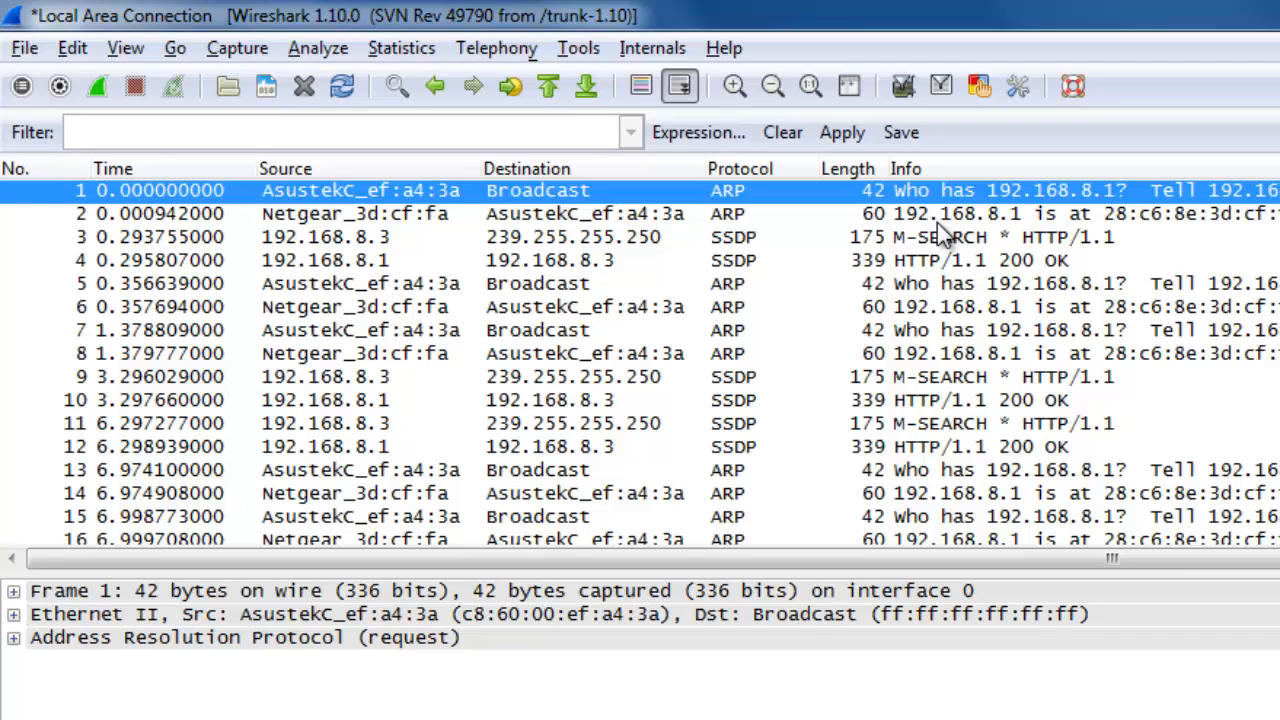
mouse_move(170, 220)
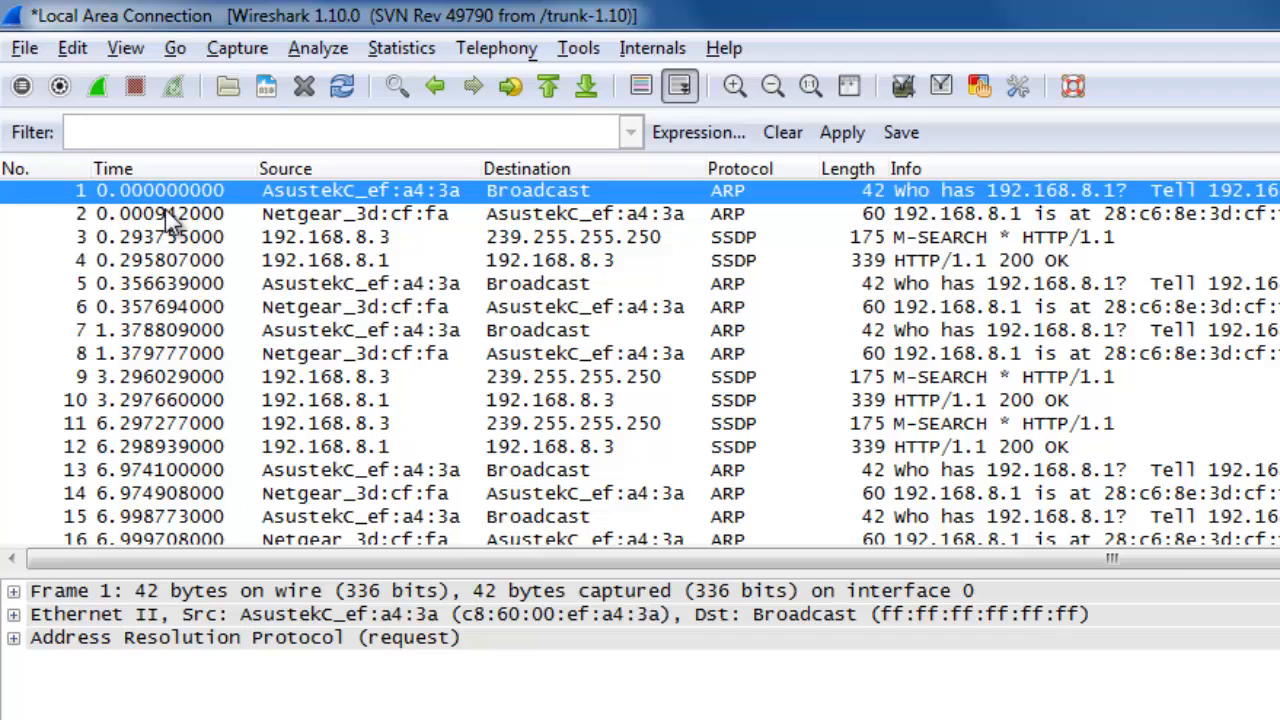
mouse_move(172, 225)
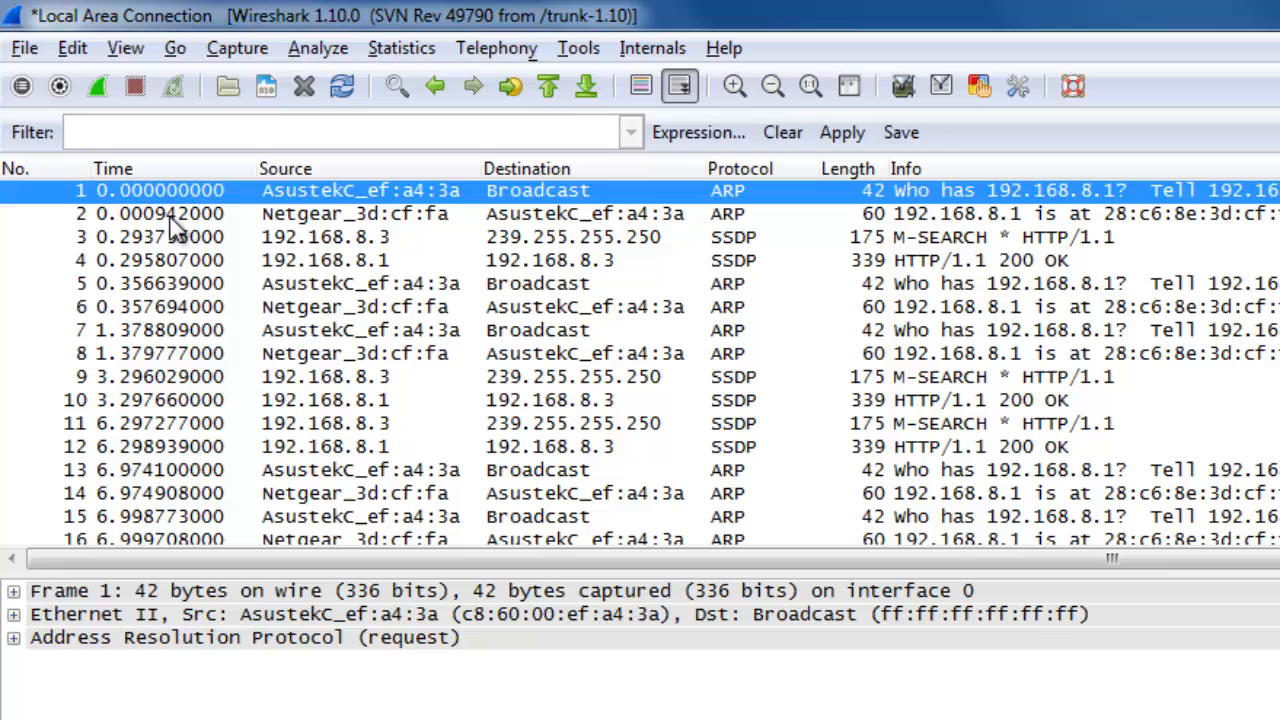
mouse_move(355, 350)
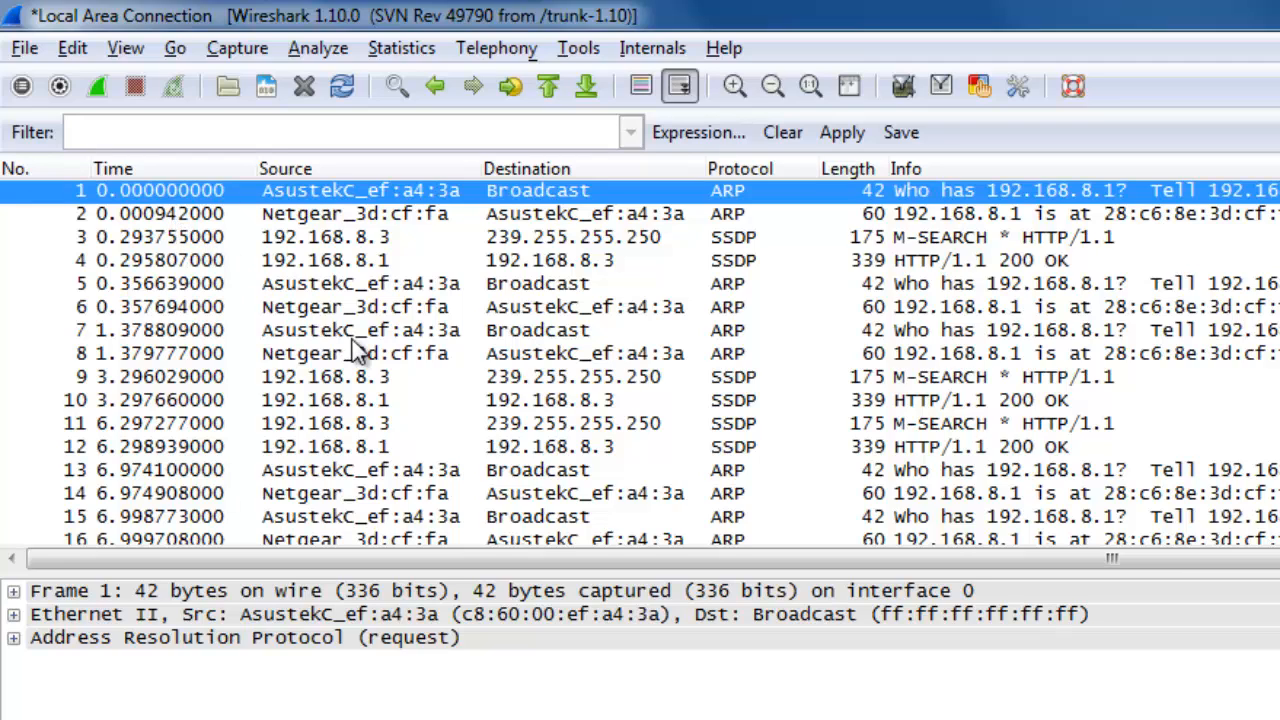
mouse_move(365, 340)
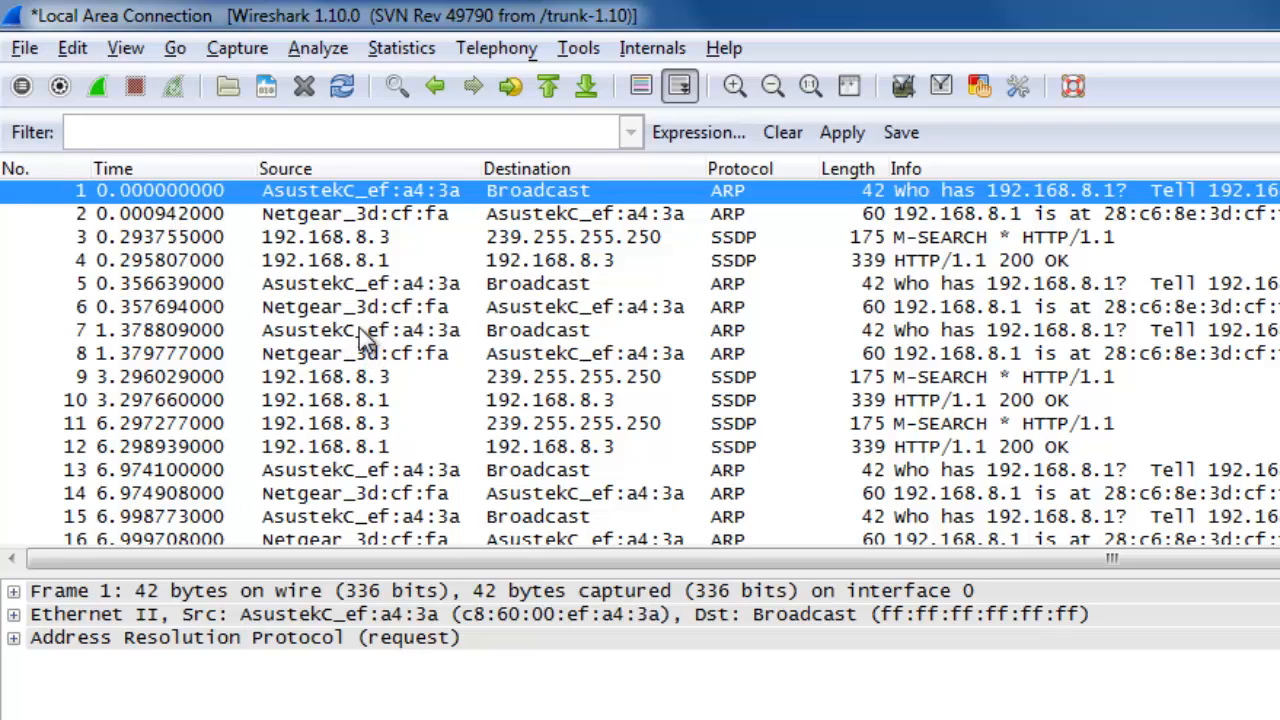
mouse_move(393, 363)
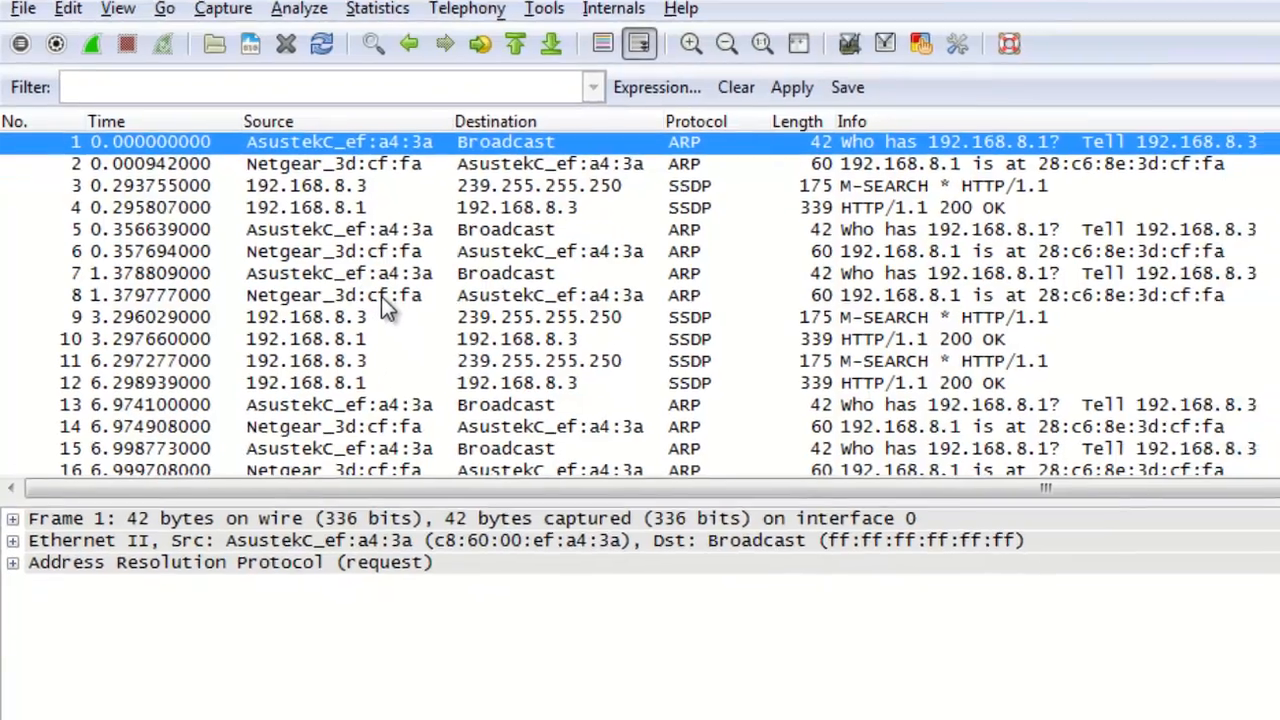
- Scroll the details to view frame 1's number, lengths, protocols and coloring rule
scroll("down", 3)
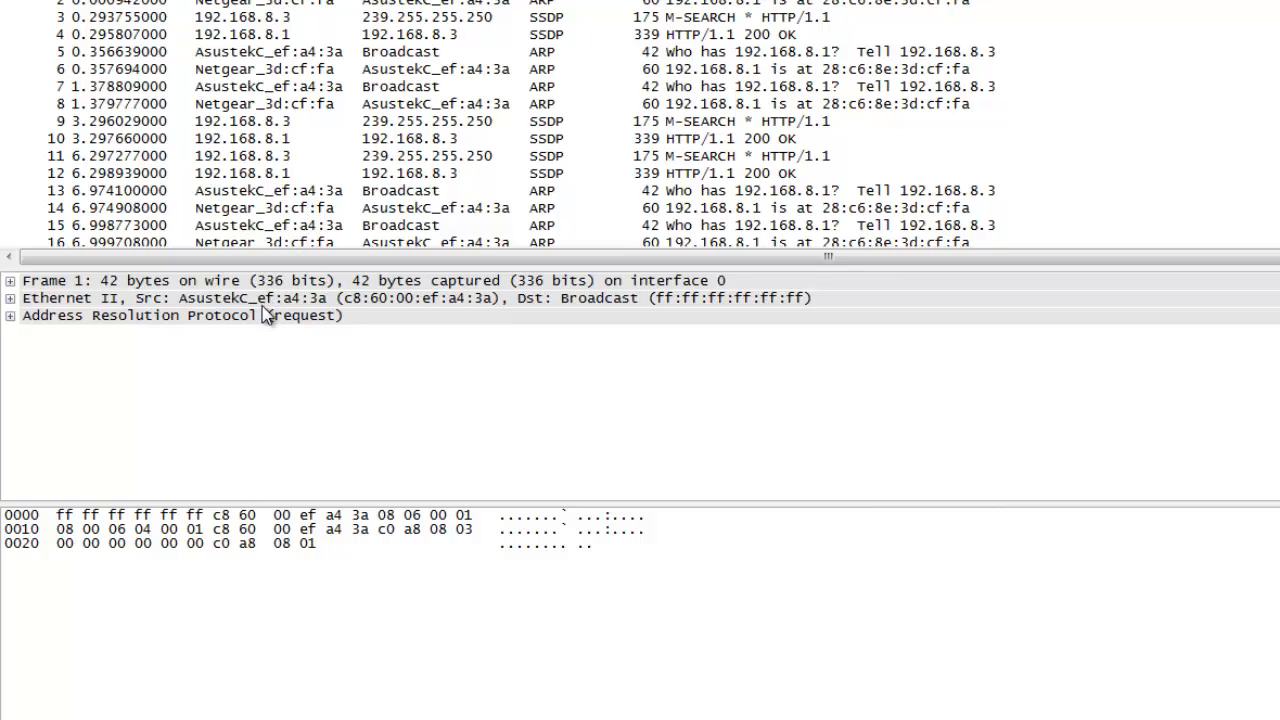
mouse_move(22, 290)
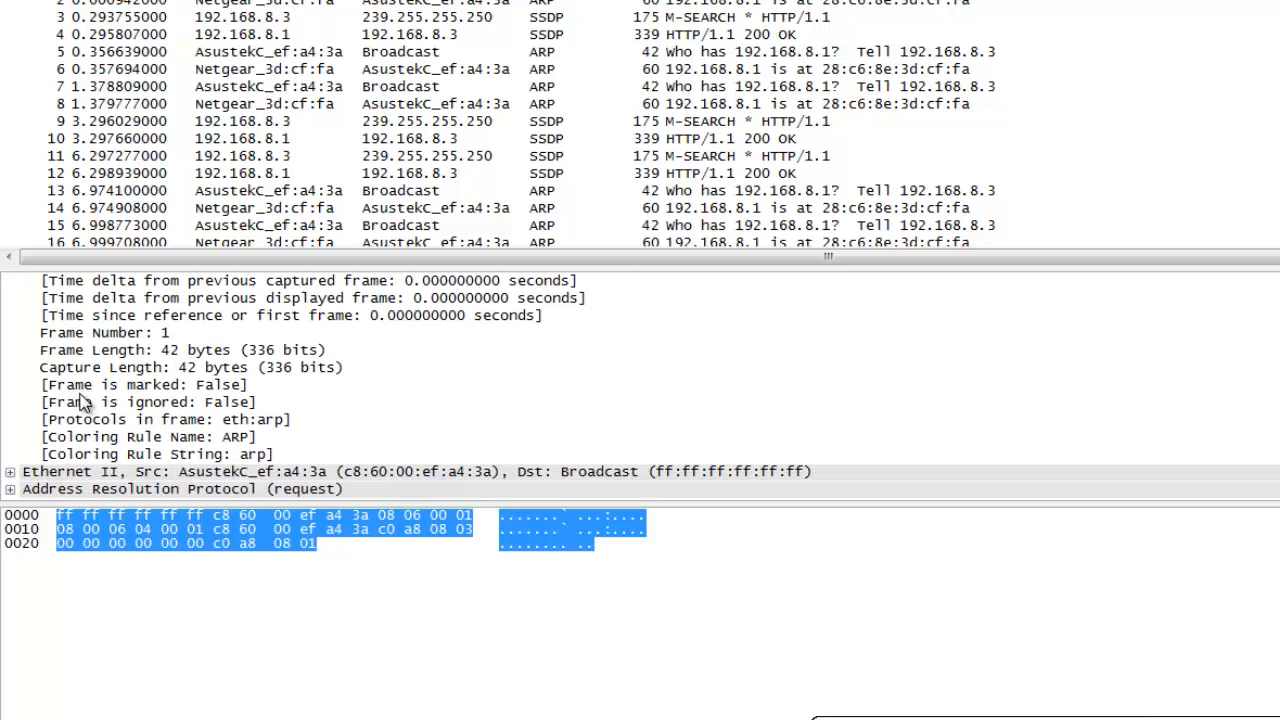
- Expand packet 1's Ethernet II section showing Broadcast destination, source address and ARP type
left_click(9, 471)
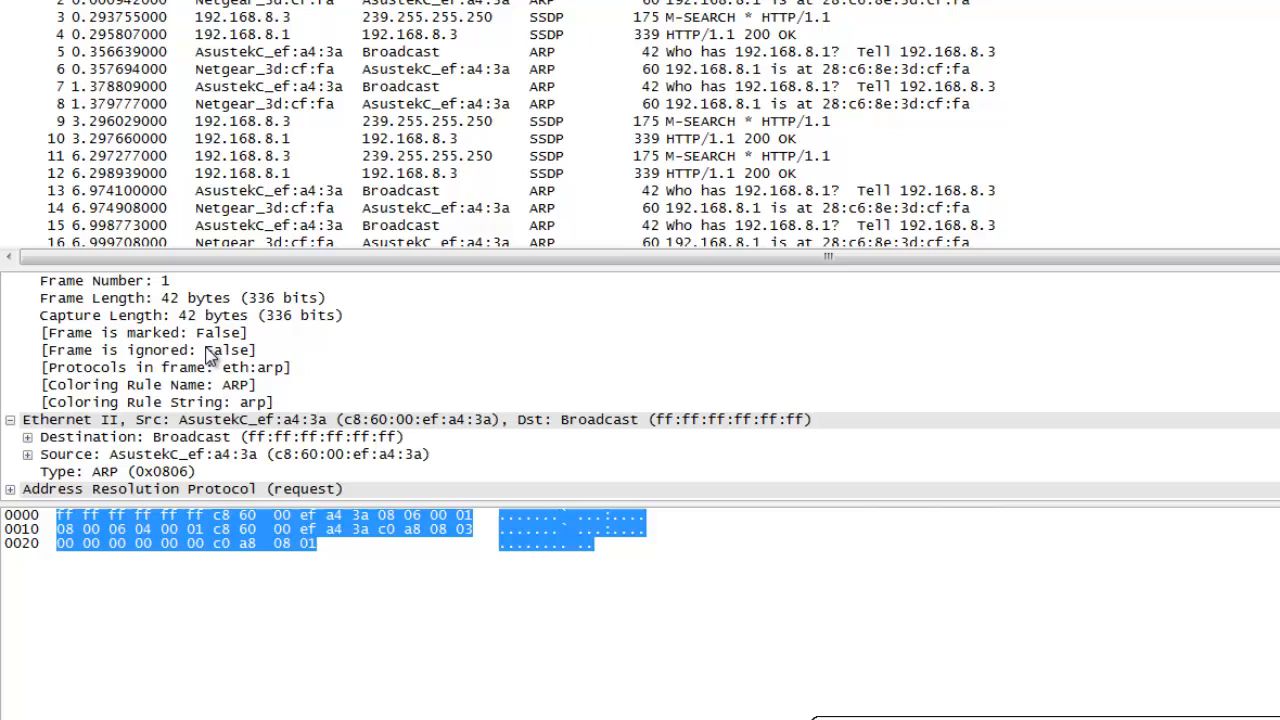
mouse_move(530, 476)
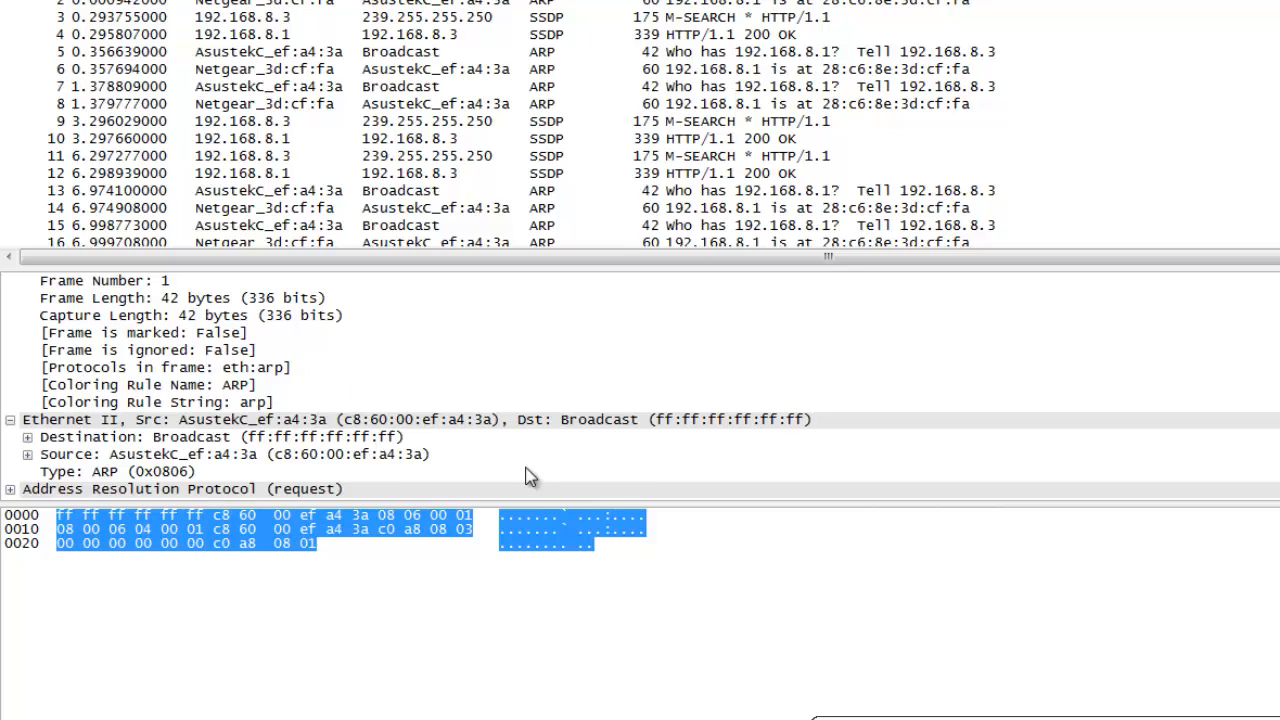
mouse_move(600, 492)
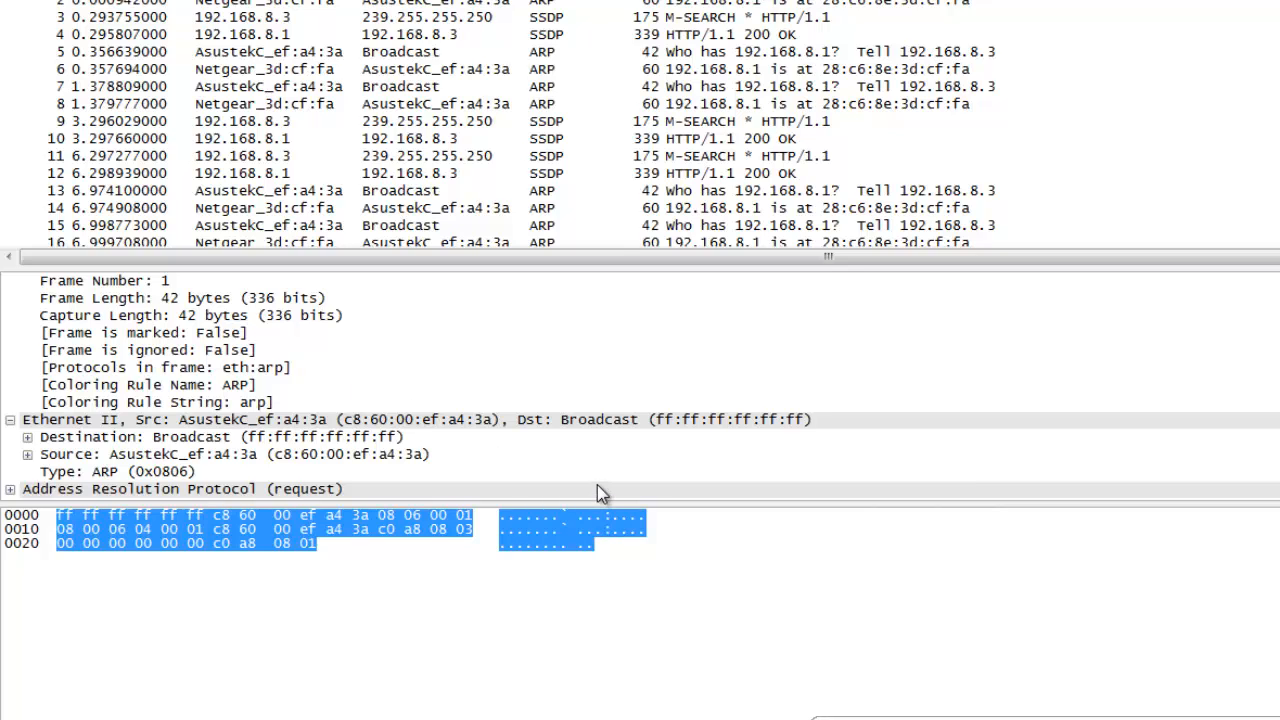
mouse_move(618, 458)
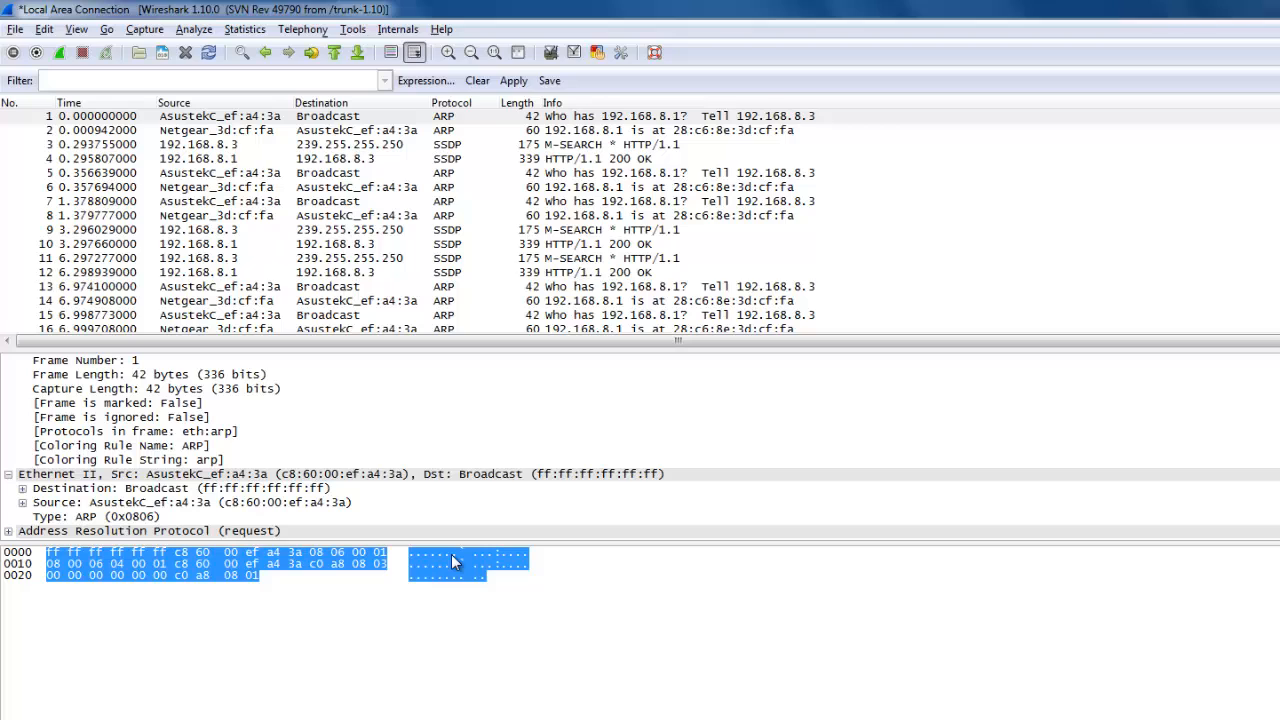
mouse_move(538, 484)
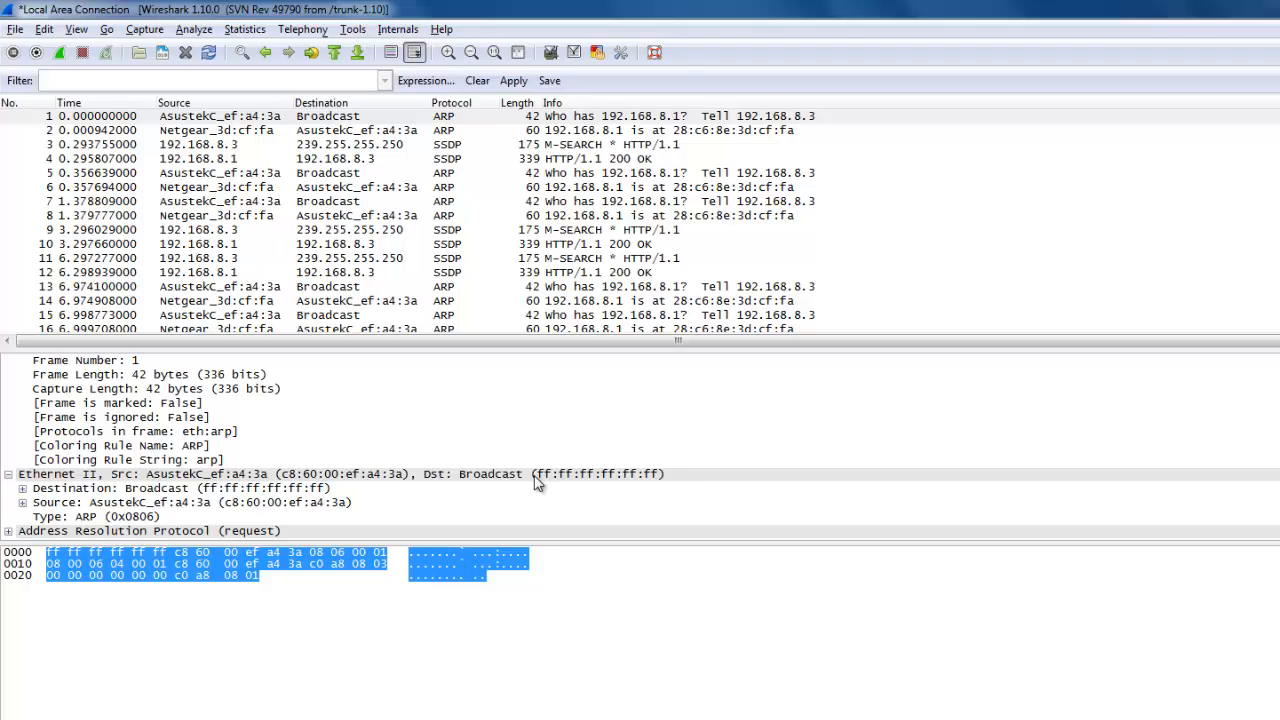